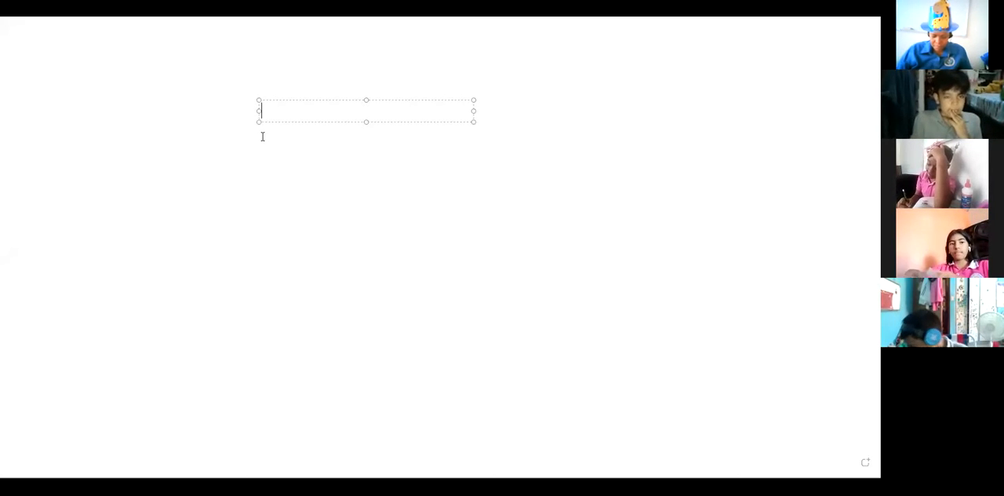
# Type the orange heading "Student's book page 25." near the top of the canvas.
pyautogui.write('Student')
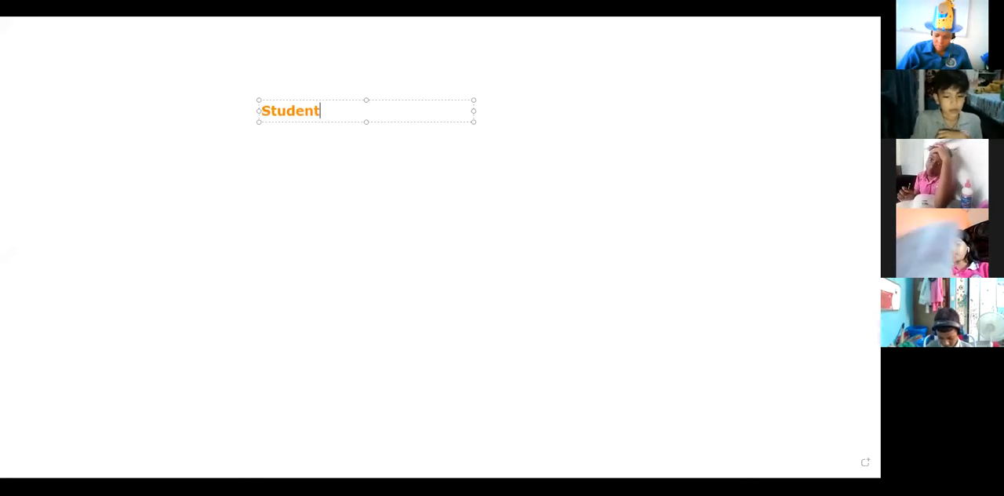
pyautogui.write("'s book page 25.")
pyautogui.write('1.')
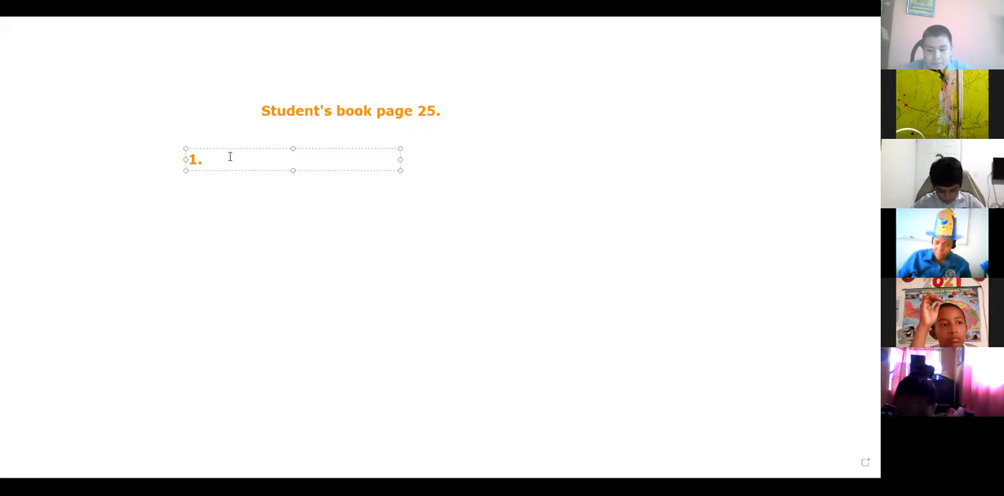
# Type answer B after "1." and number the next line "2." in red.
pyautogui.write('B')
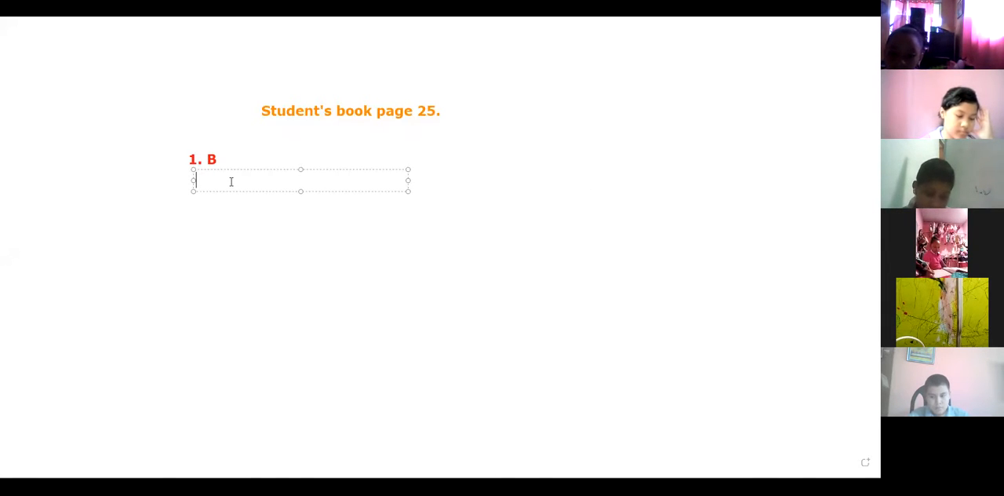
pyautogui.write('2.')
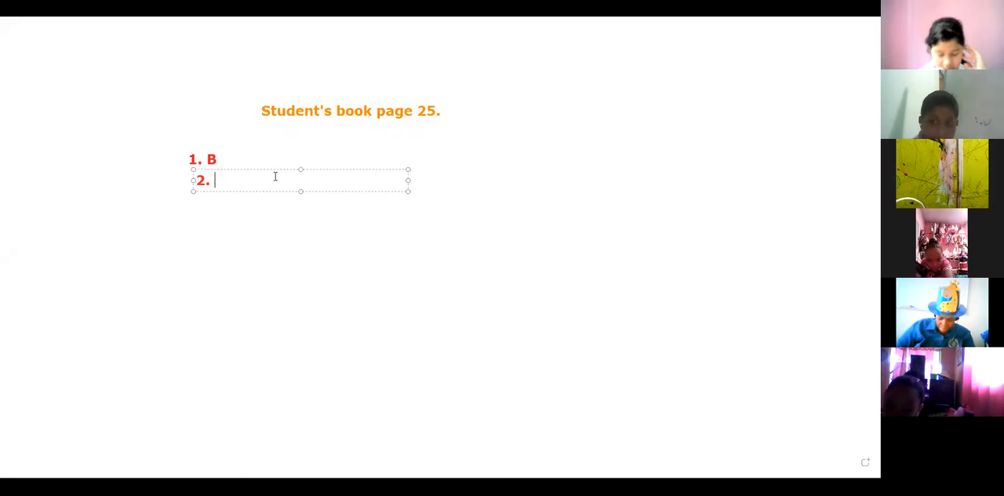
pyautogui.write('B')
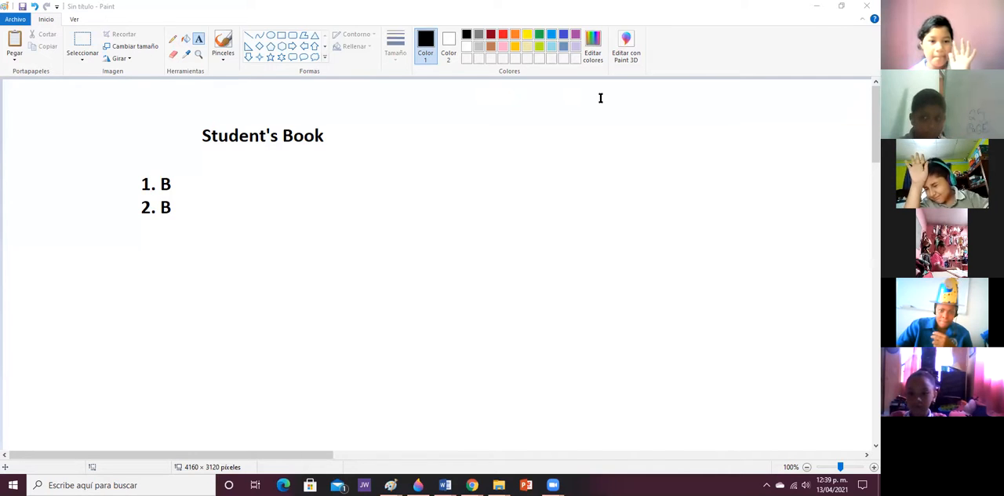
# Type "3. A" below "2. B" and commit it to the canvas.
pyautogui.write('3')
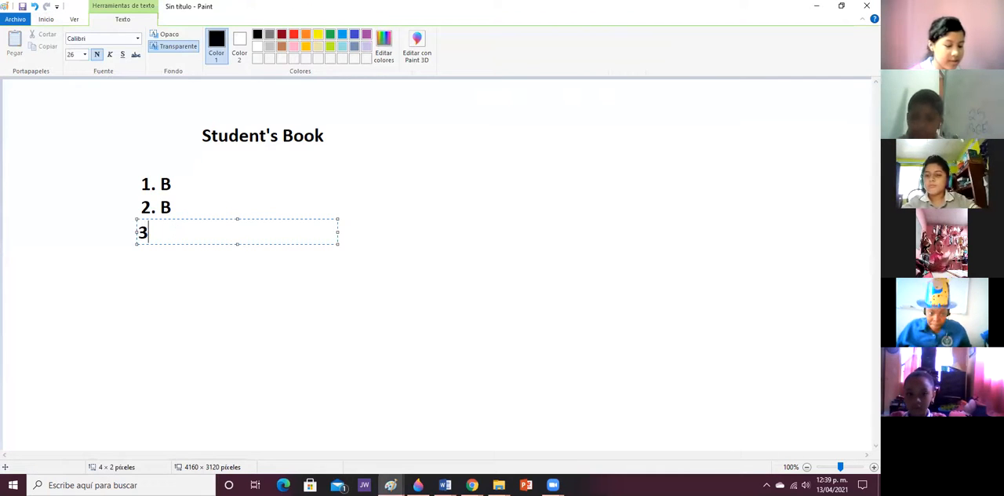
pyautogui.write('.')
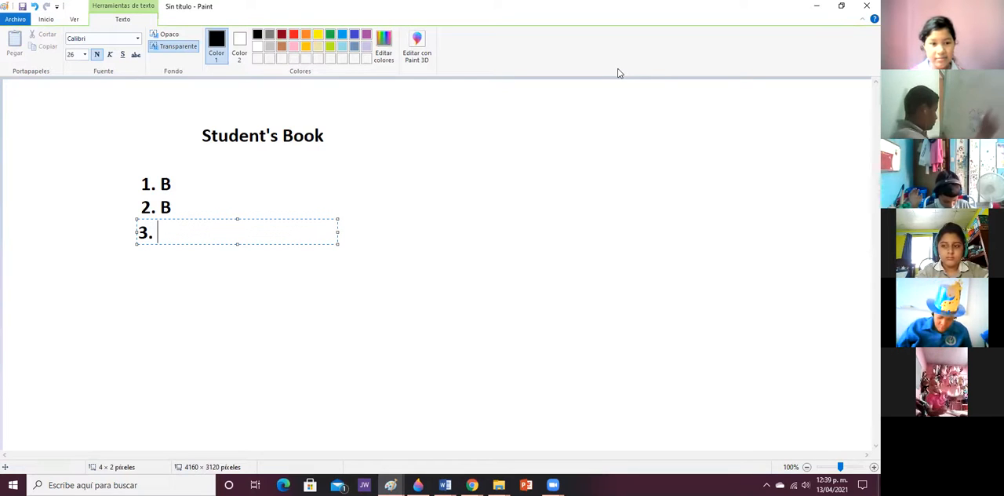
pyautogui.write('A')
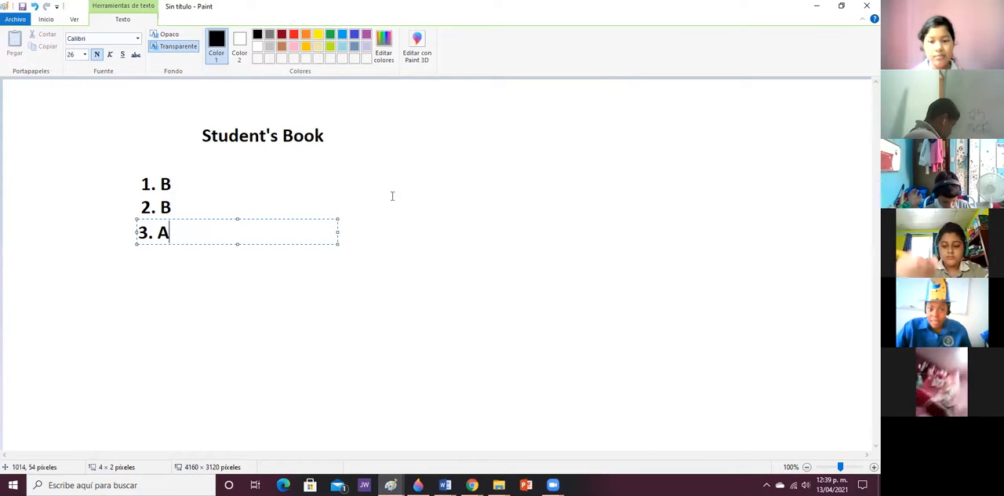
pyautogui.click(384, 202)
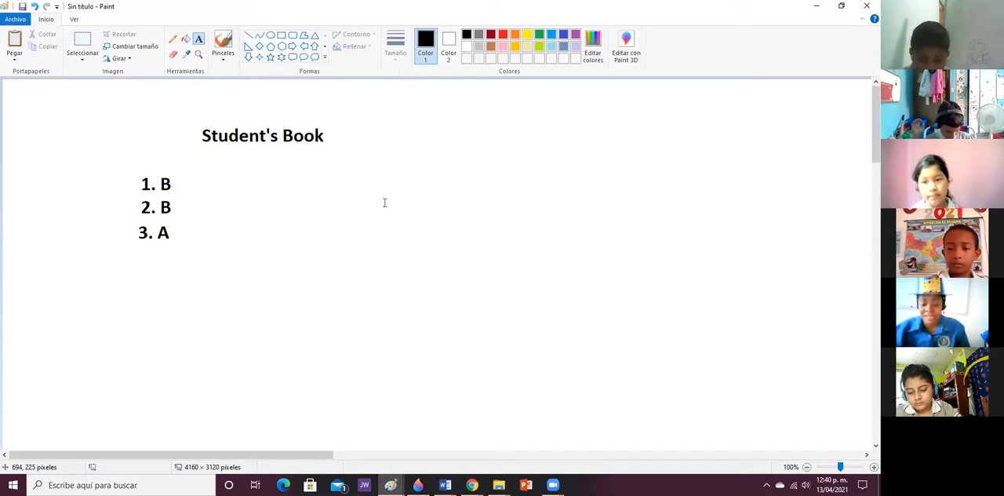
pyautogui.moveTo(593, 144)
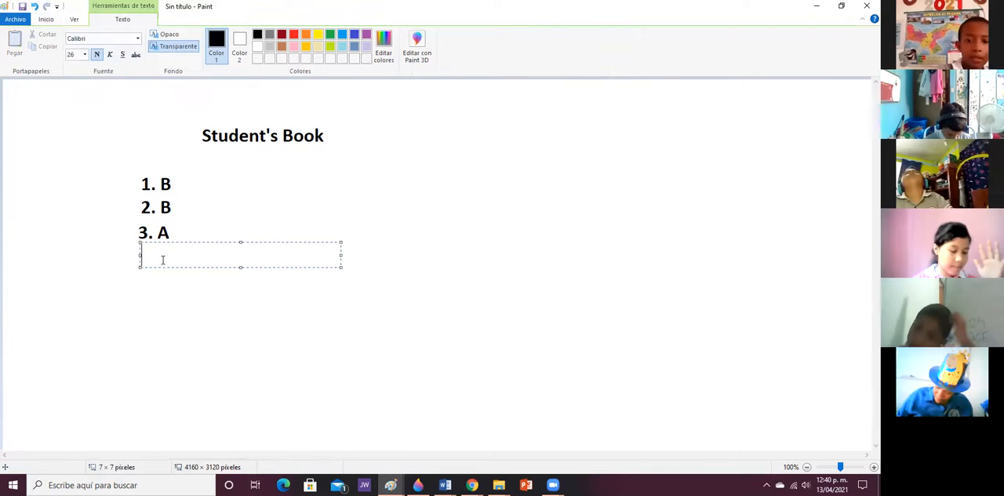
# Type "4. C" below "3. A" and commit it to the canvas.
pyautogui.write('4.')
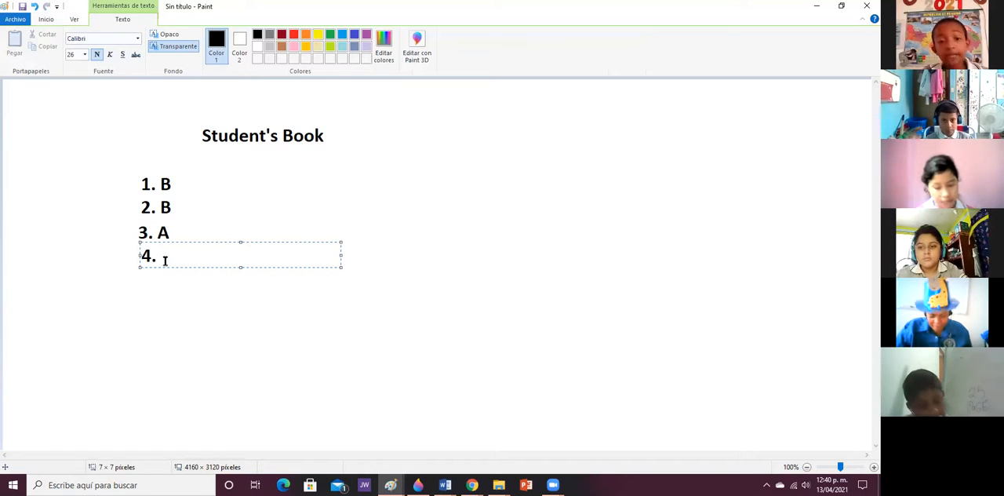
pyautogui.write('C')
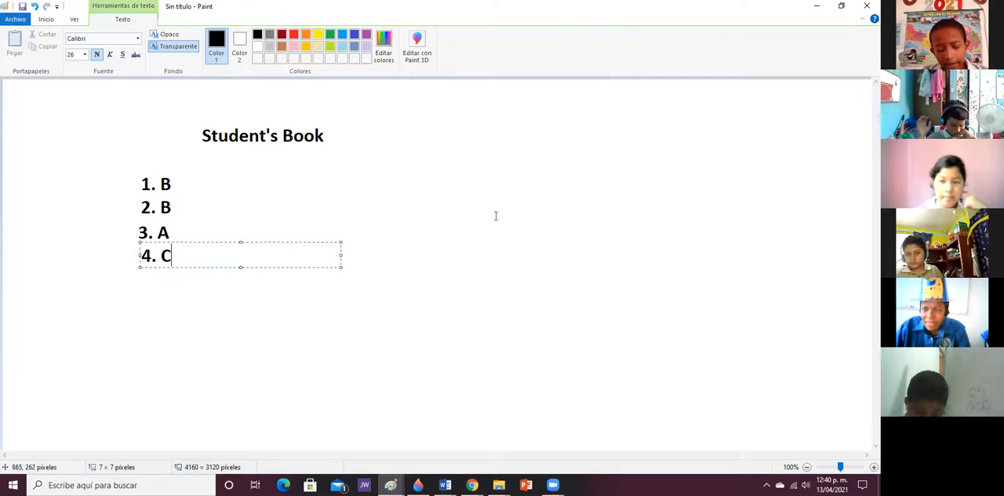
pyautogui.moveTo(562, 185)
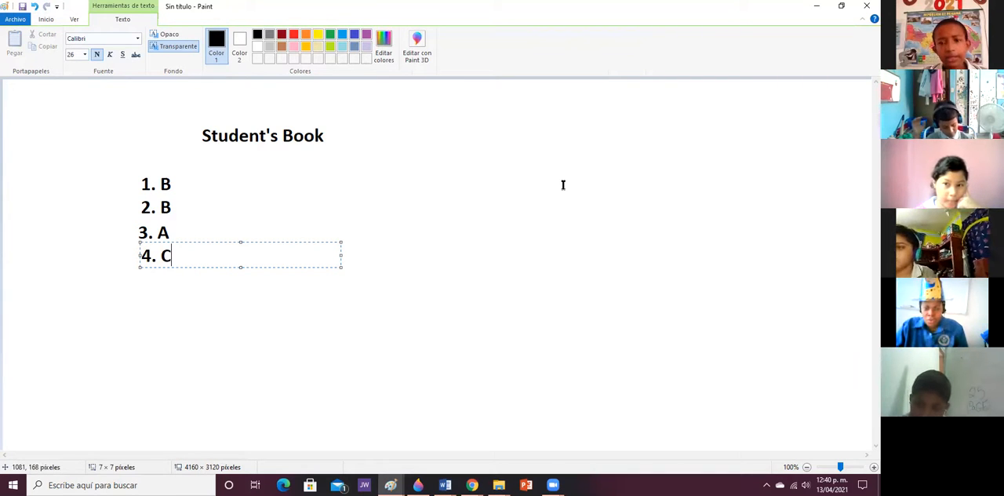
pyautogui.click(251, 344)
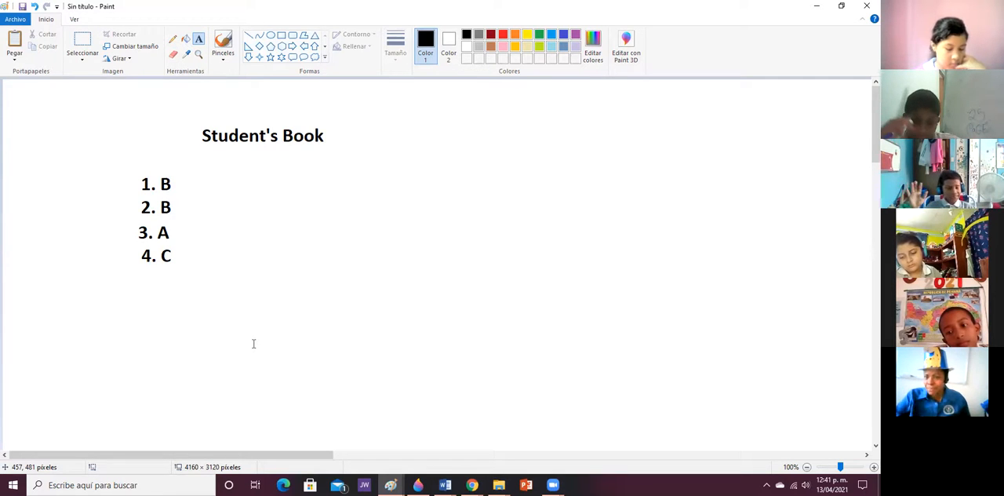
pyautogui.moveTo(592, 232)
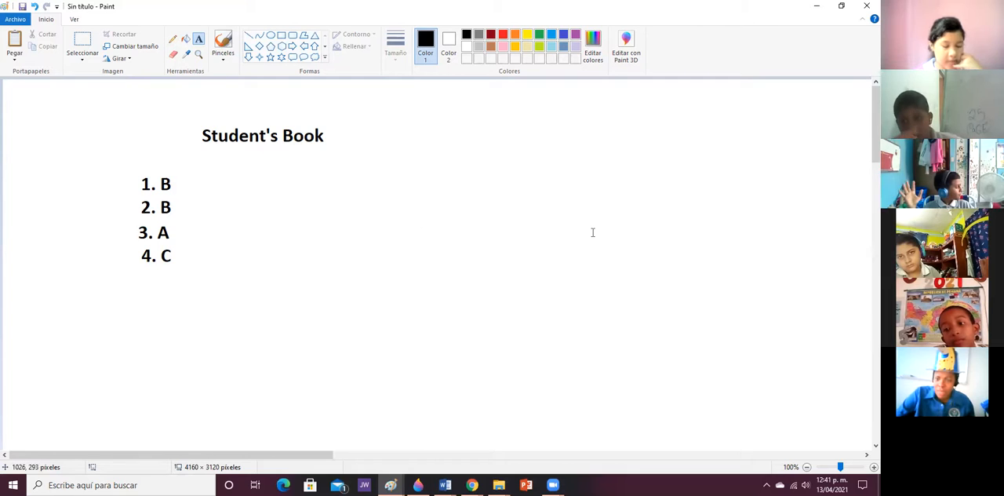
pyautogui.moveTo(144, 278)
pyautogui.write('5.')
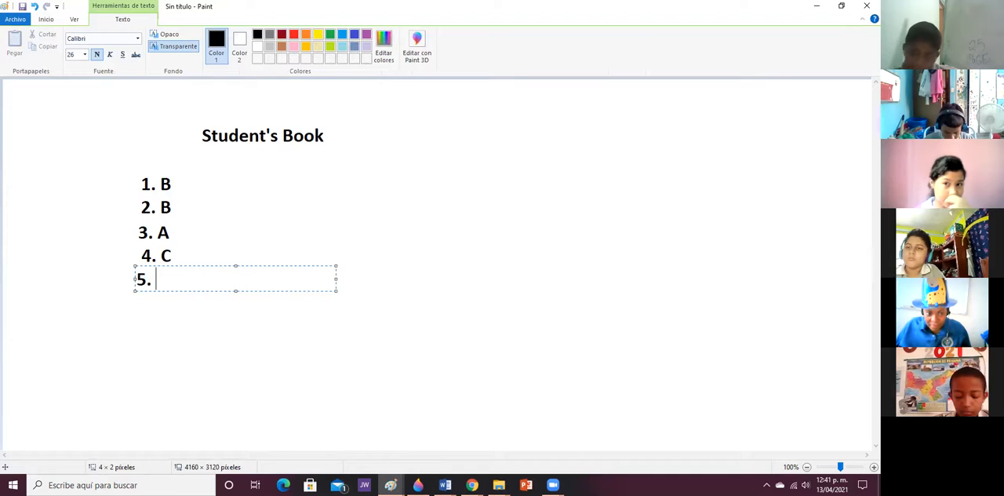
# Enter answer C on the fifth line, giving "5. C".
pyautogui.write('C')
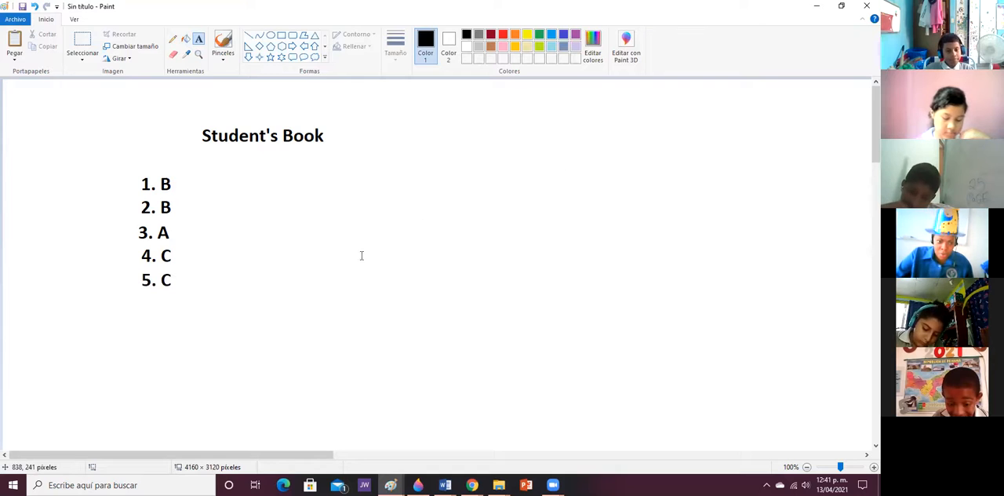
pyautogui.moveTo(589, 283)
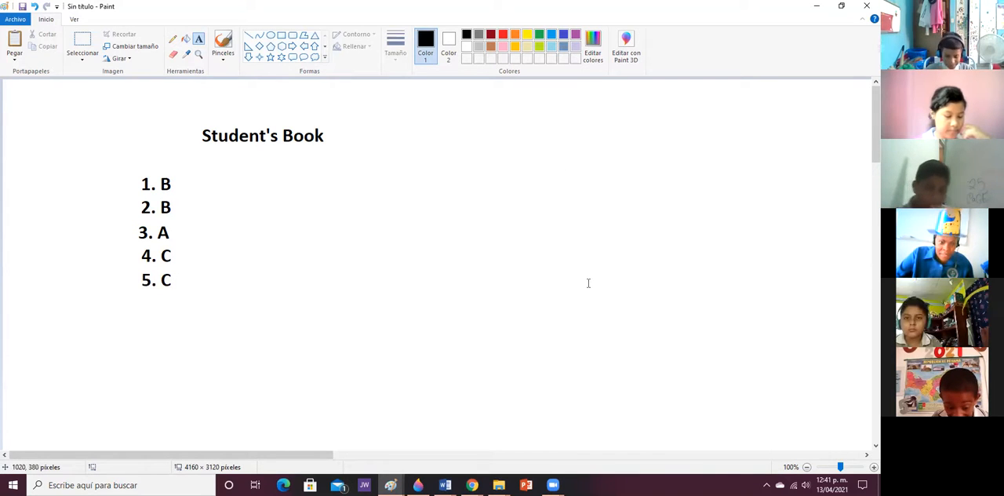
# Place a new text box beneath "5. C".
pyautogui.click(198, 39)
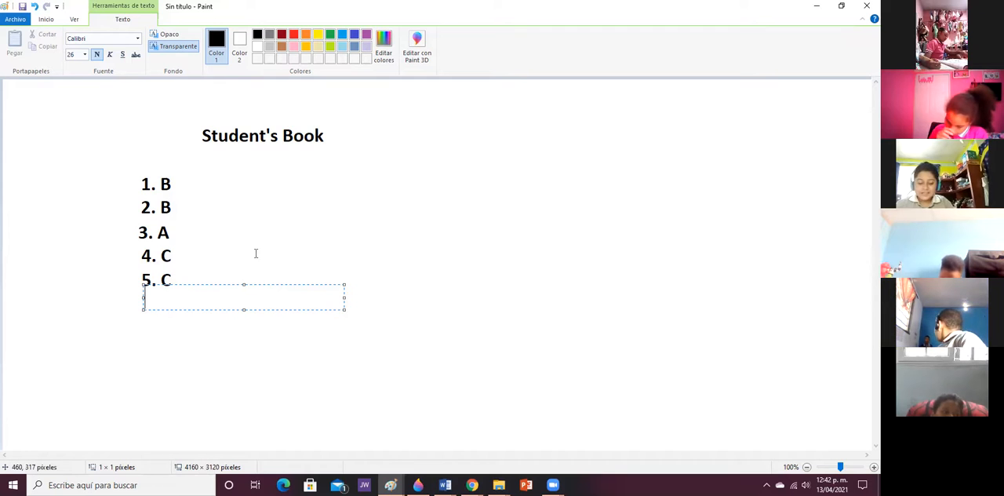
# Type "6. B" in the new text box under "5. C".
pyautogui.write('6.')
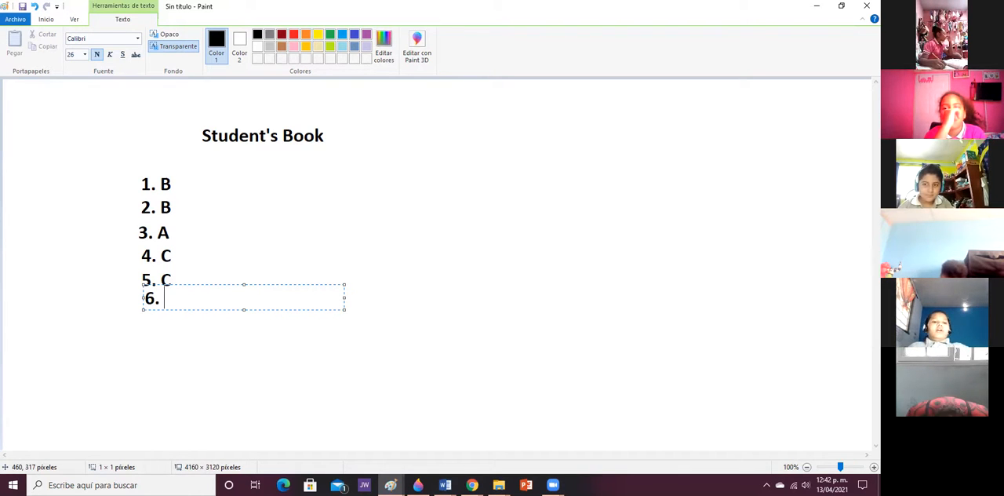
pyautogui.write('B')
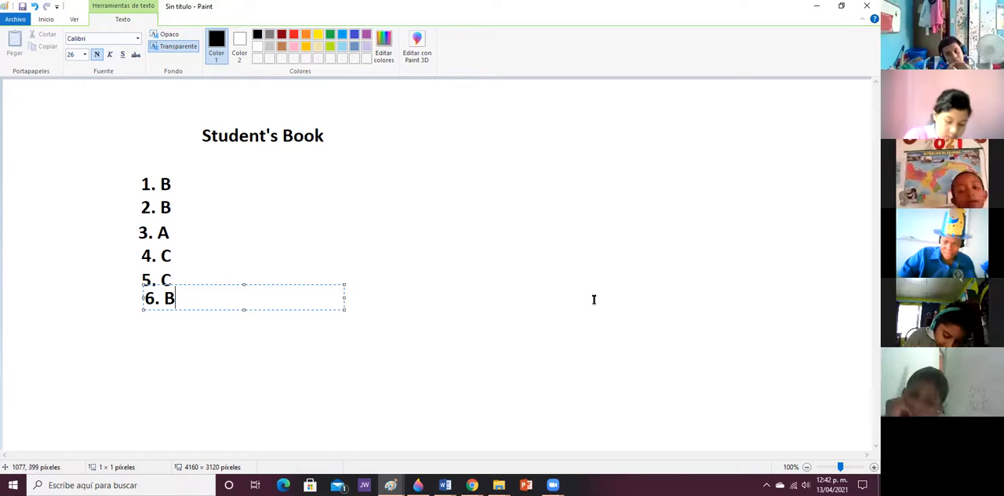
pyautogui.moveTo(625, 334)
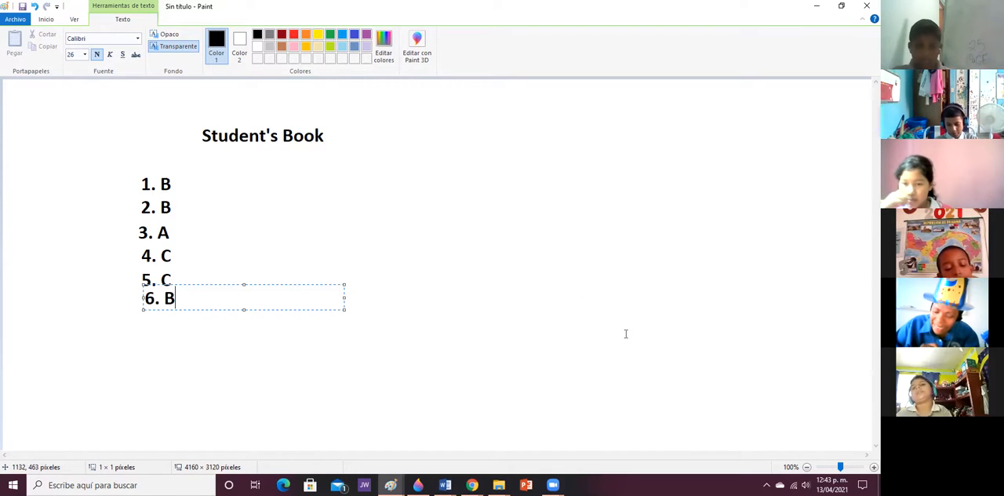
pyautogui.moveTo(651, 306)
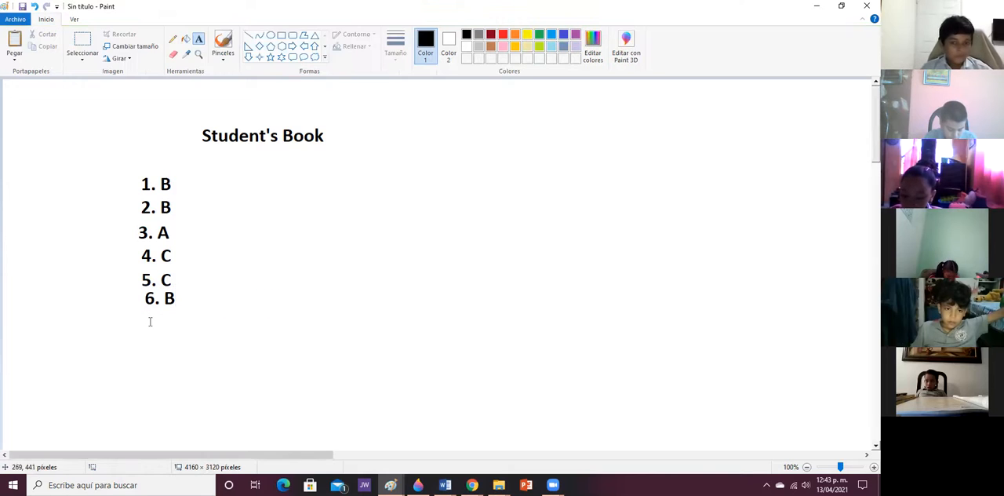
# Type "7. B" beneath "6. B".
pyautogui.write('7')
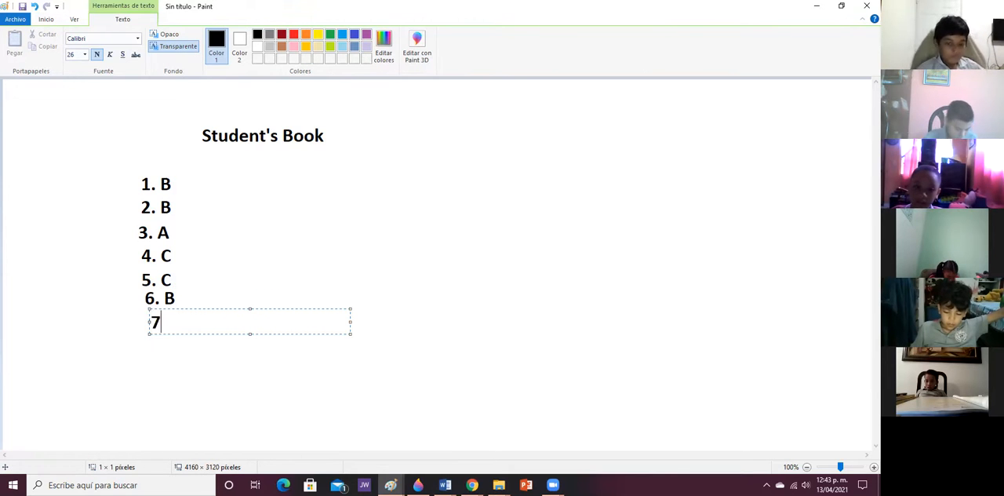
pyautogui.write('.')
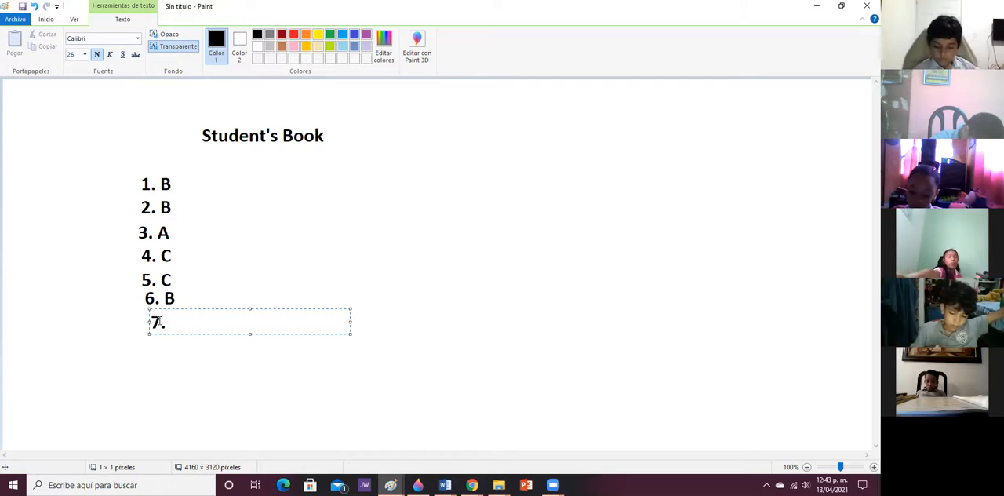
pyautogui.write('B')
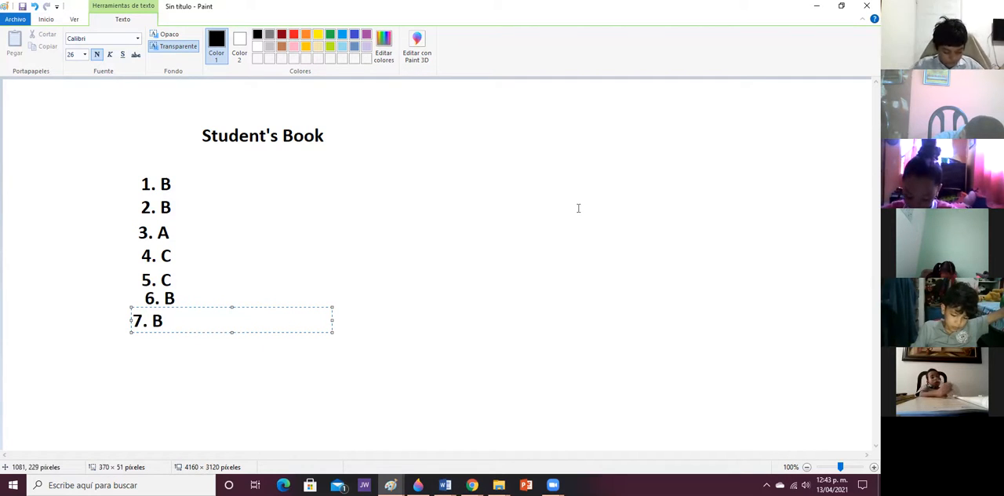
pyautogui.click(165, 320)
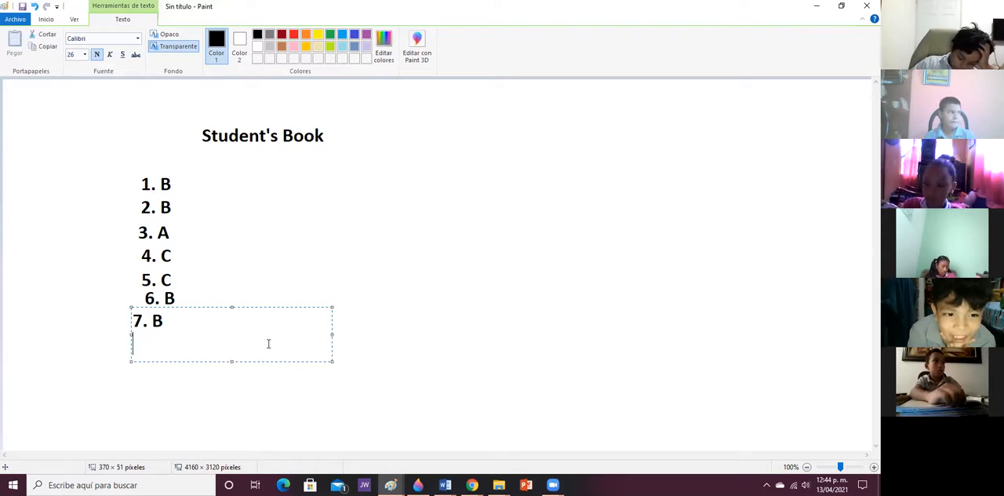
# Type "8. A C" under "7. B", correcting a mistyped B to C.
pyautogui.write('8.')
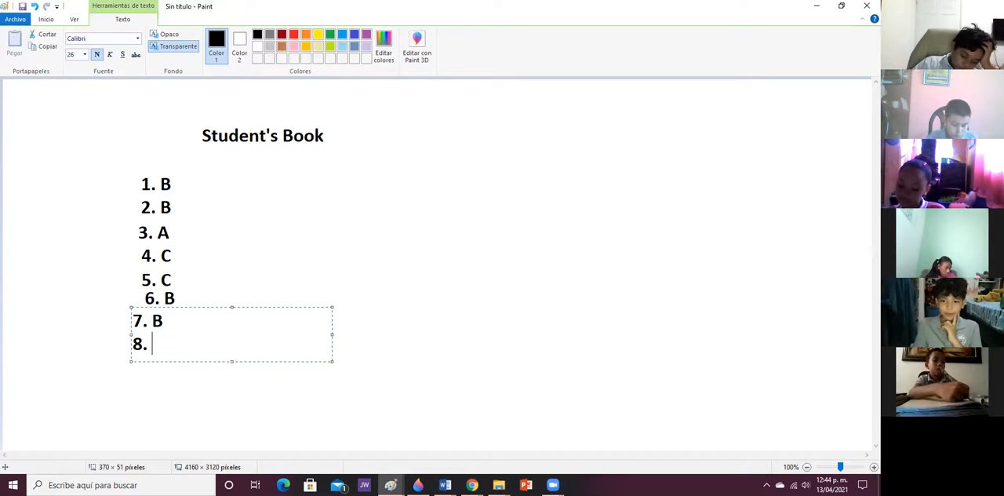
pyautogui.write('A')
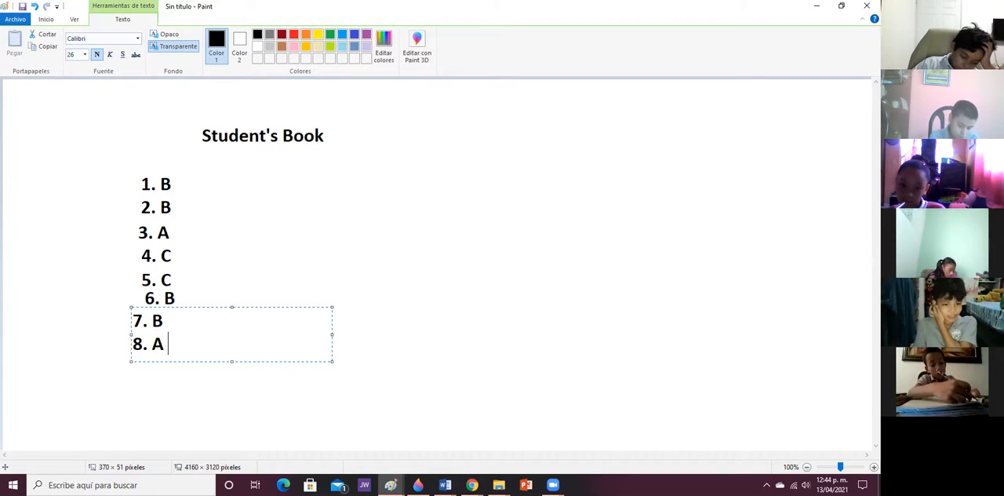
pyautogui.write('B')
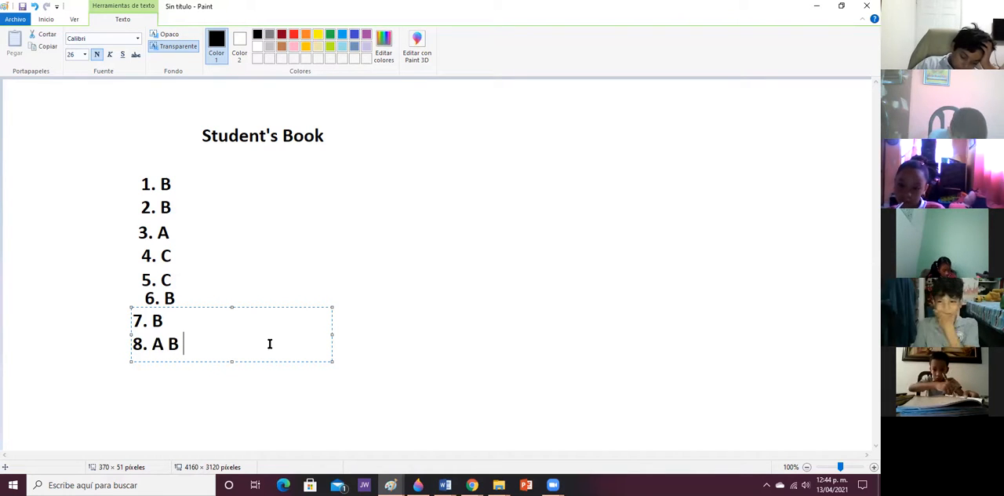
pyautogui.press('Backspace')
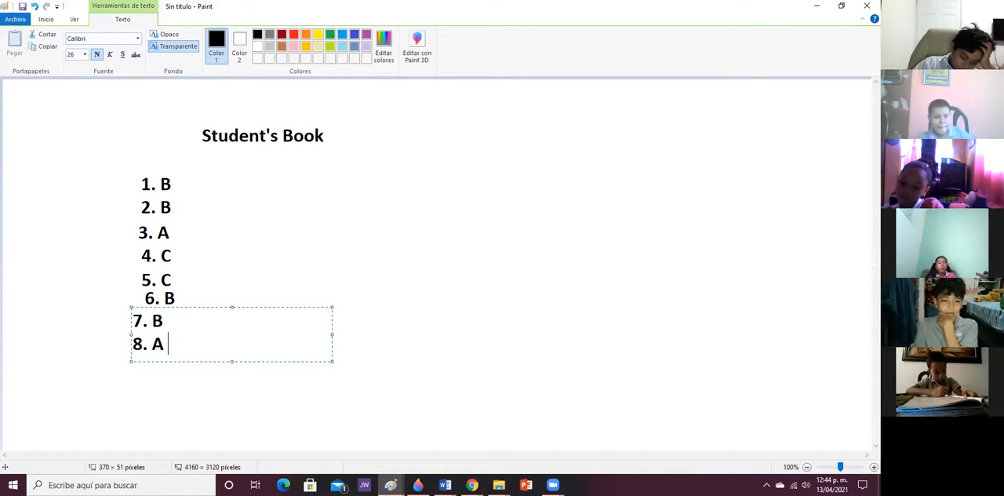
pyautogui.write('C')
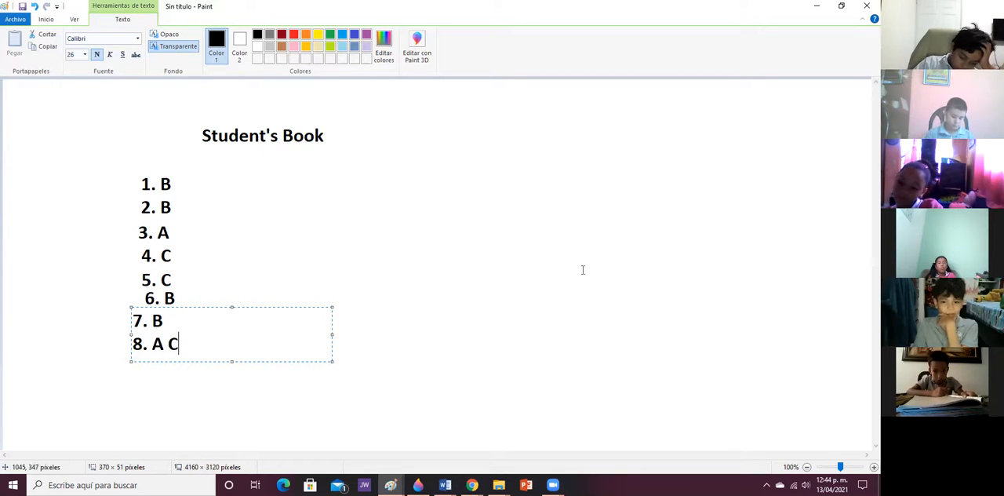
pyautogui.moveTo(514, 335)
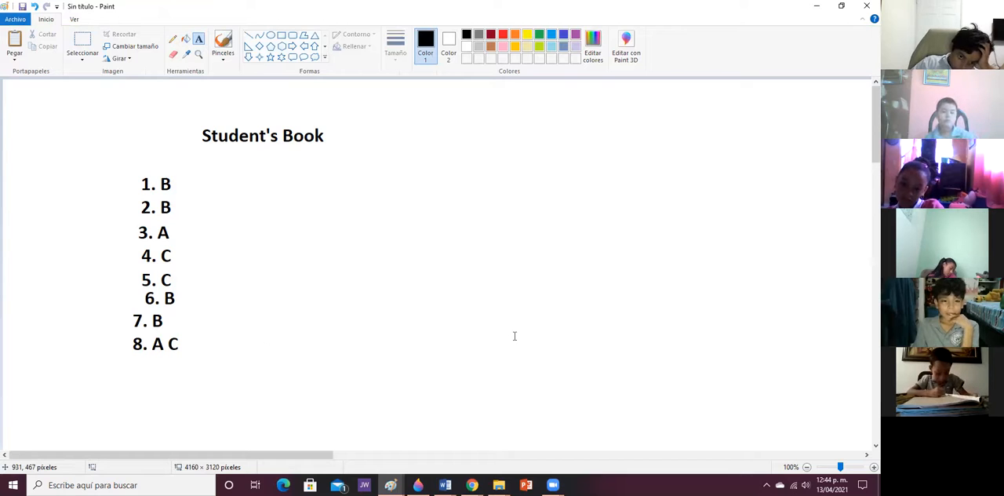
pyautogui.moveTo(701, 361)
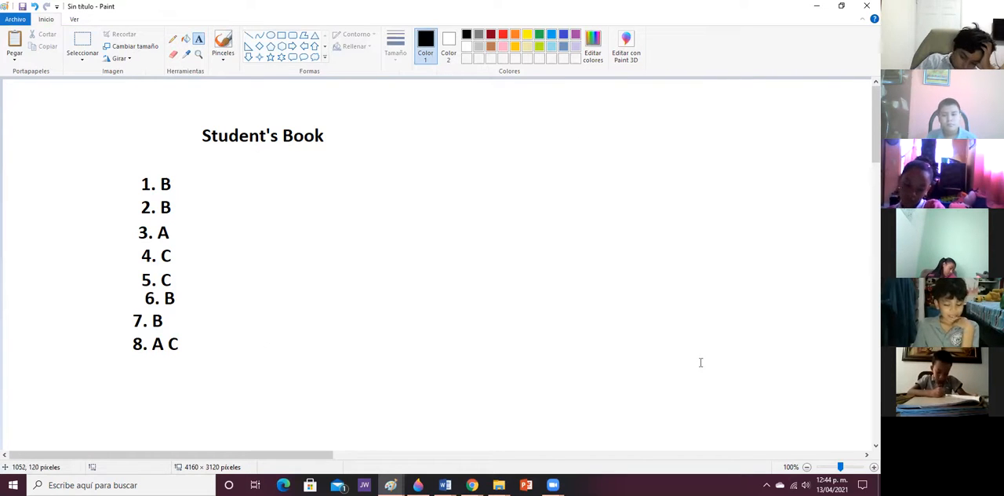